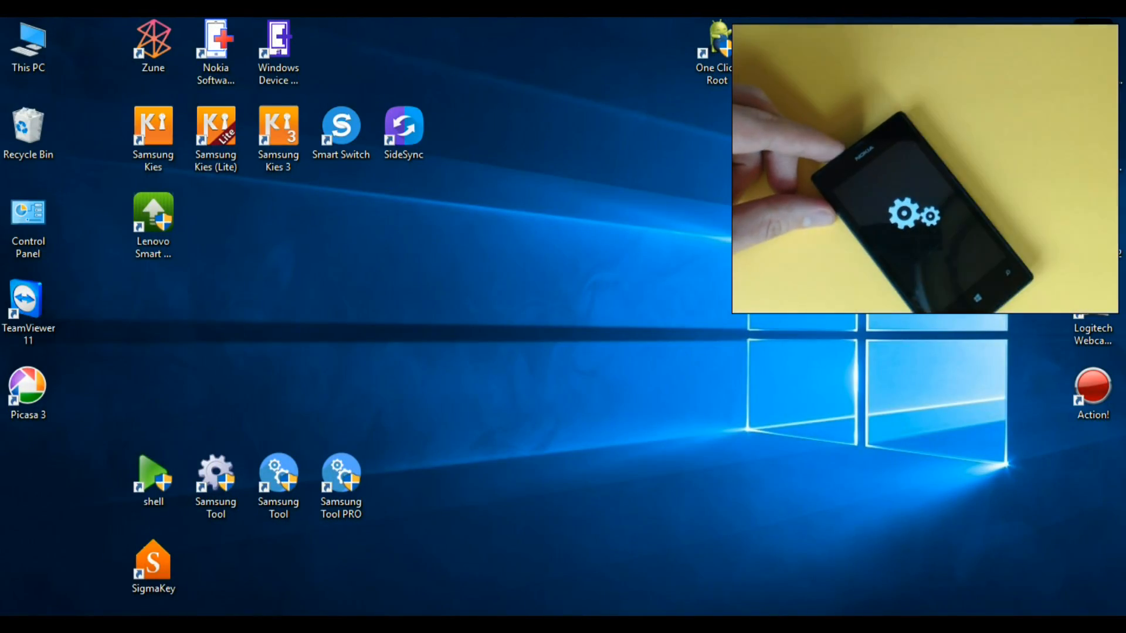
Launch Windows Device Recovery Tool from its desktop shortcut.
click(279, 42)
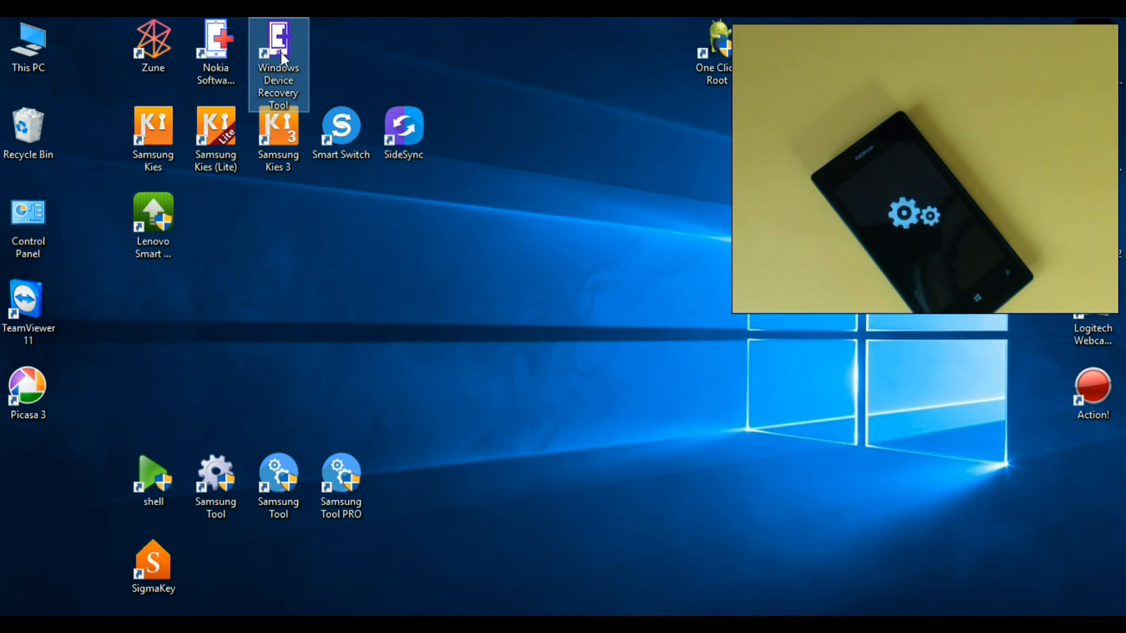
mouse_move(285, 59)
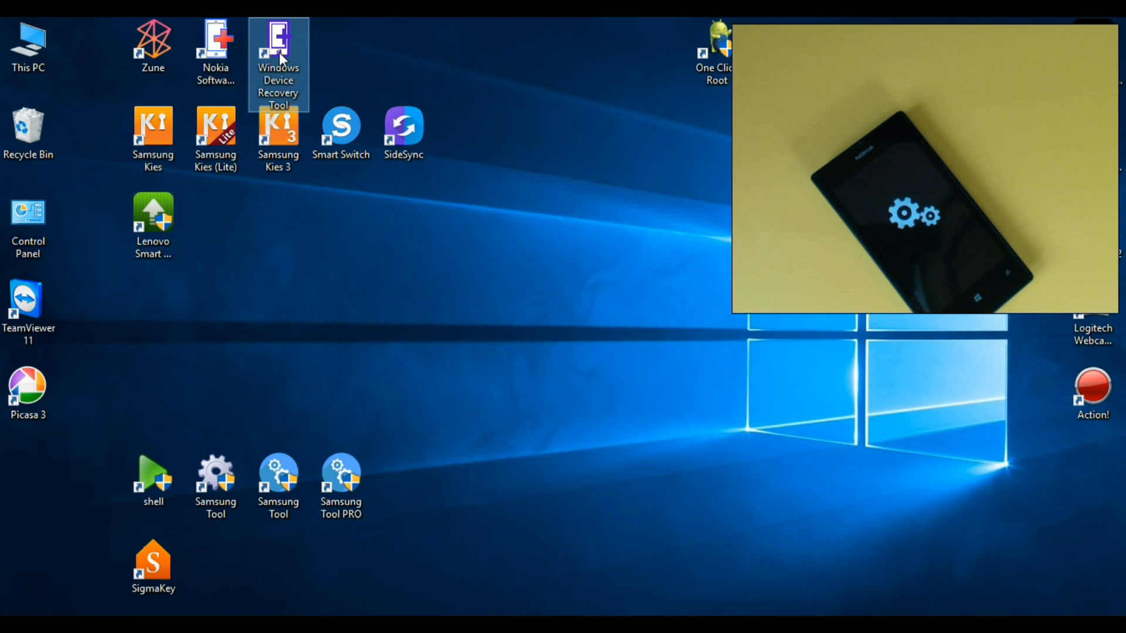
mouse_move(288, 55)
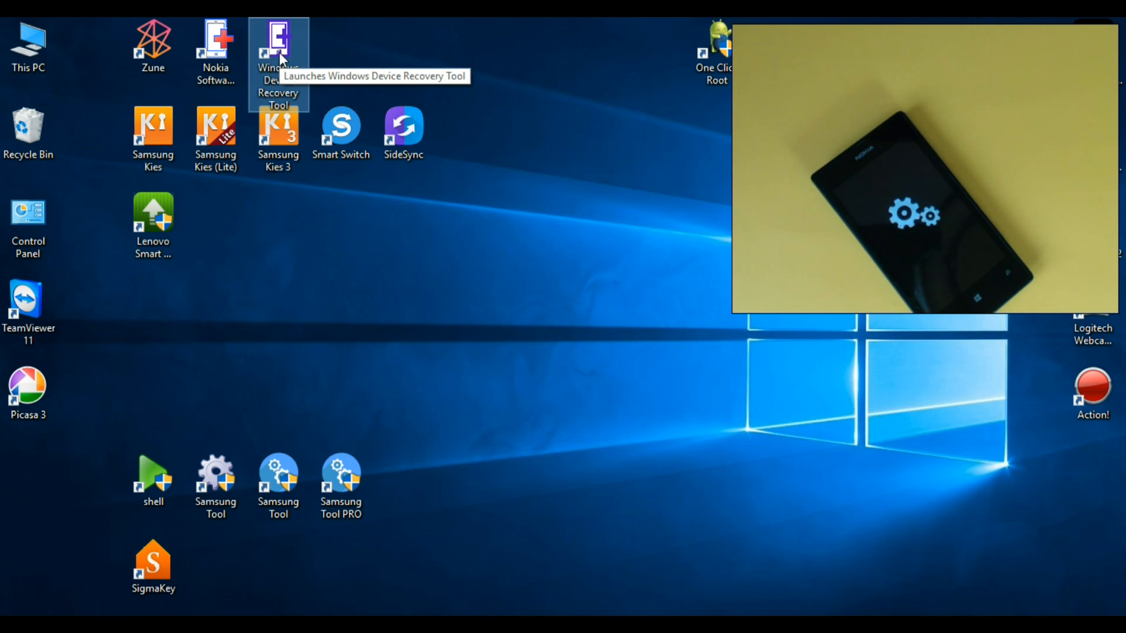
double_click(279, 38)
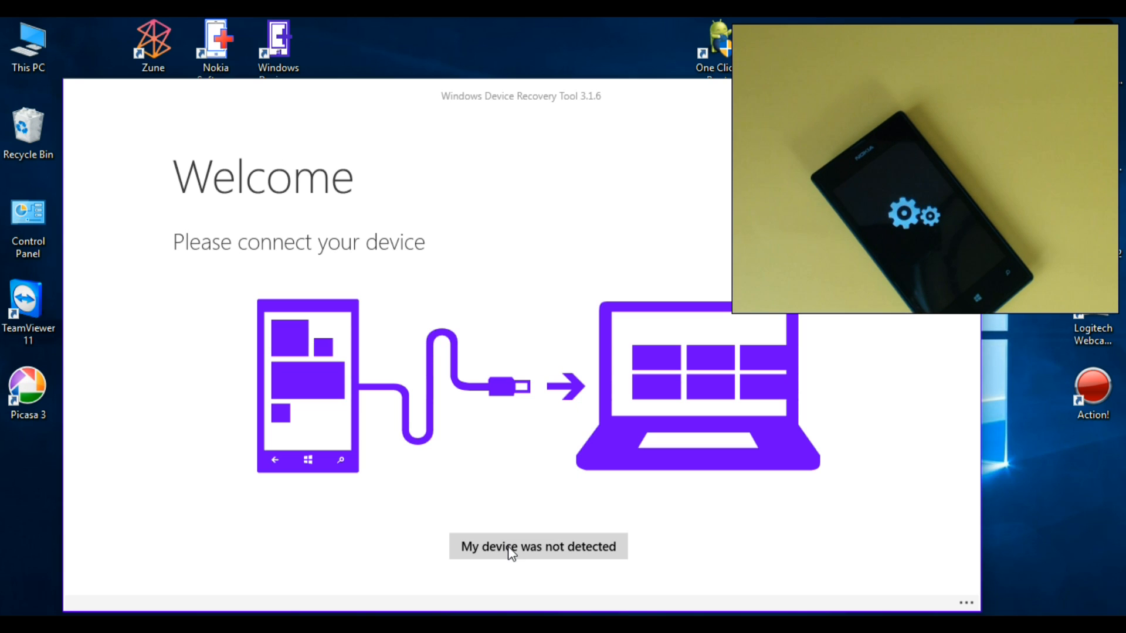
Choose 'My device was not detected' to locate the Lumia phone manually.
click(537, 546)
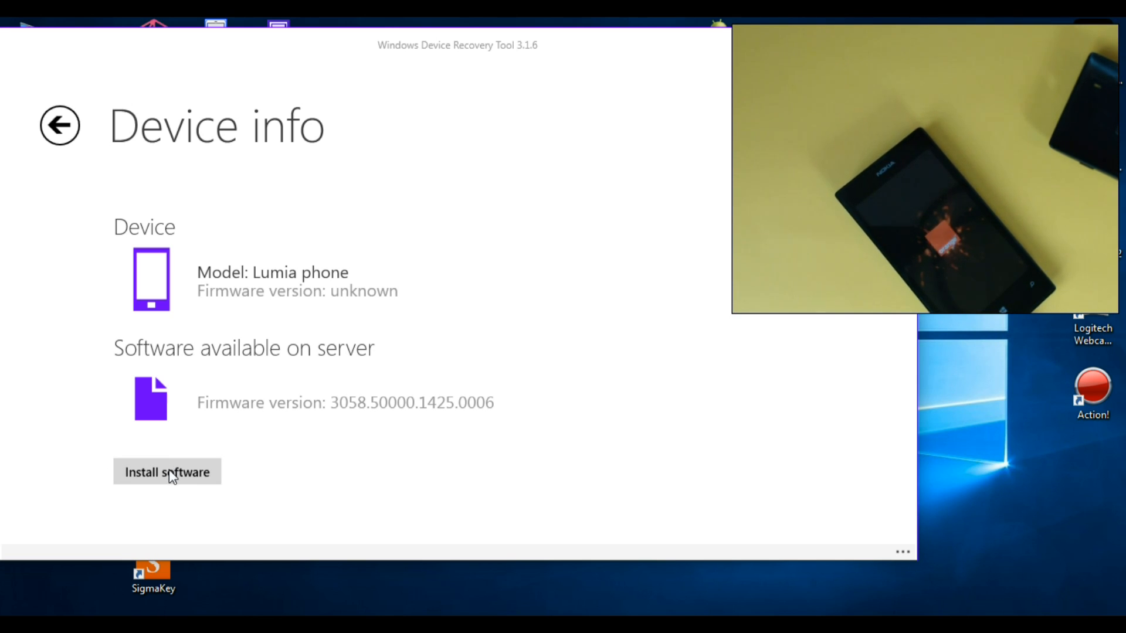
Start installing firmware 3058.50000.1425.0006 and accept the data-erasure disclaimer.
click(166, 471)
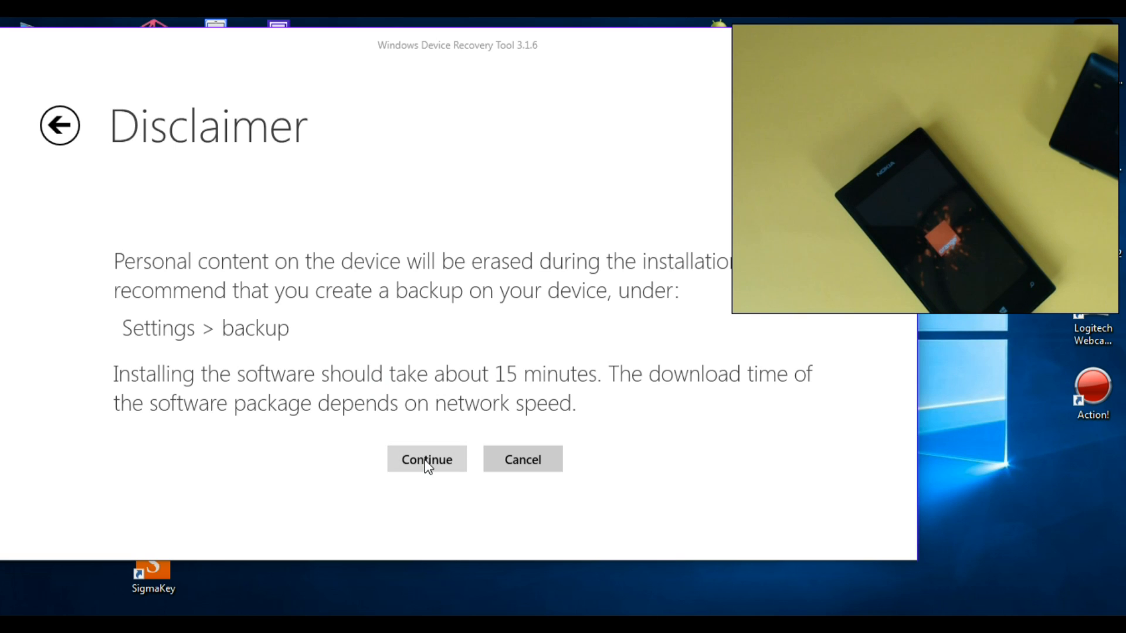
click(427, 459)
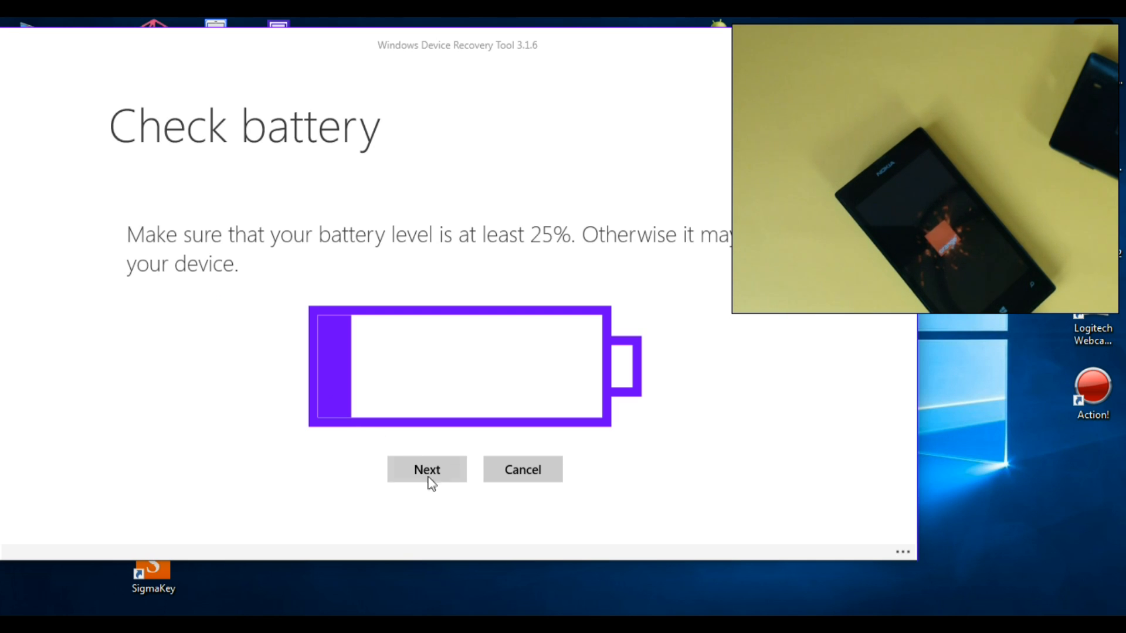
Confirm the battery check so the package downloads and installs on the phone.
click(426, 469)
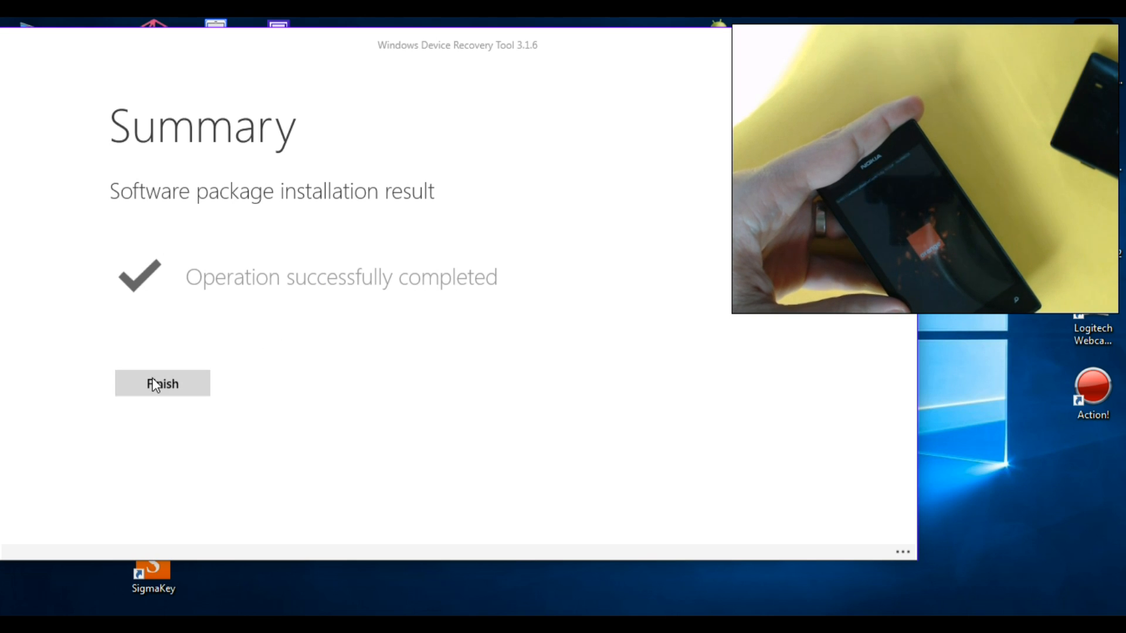
click(162, 382)
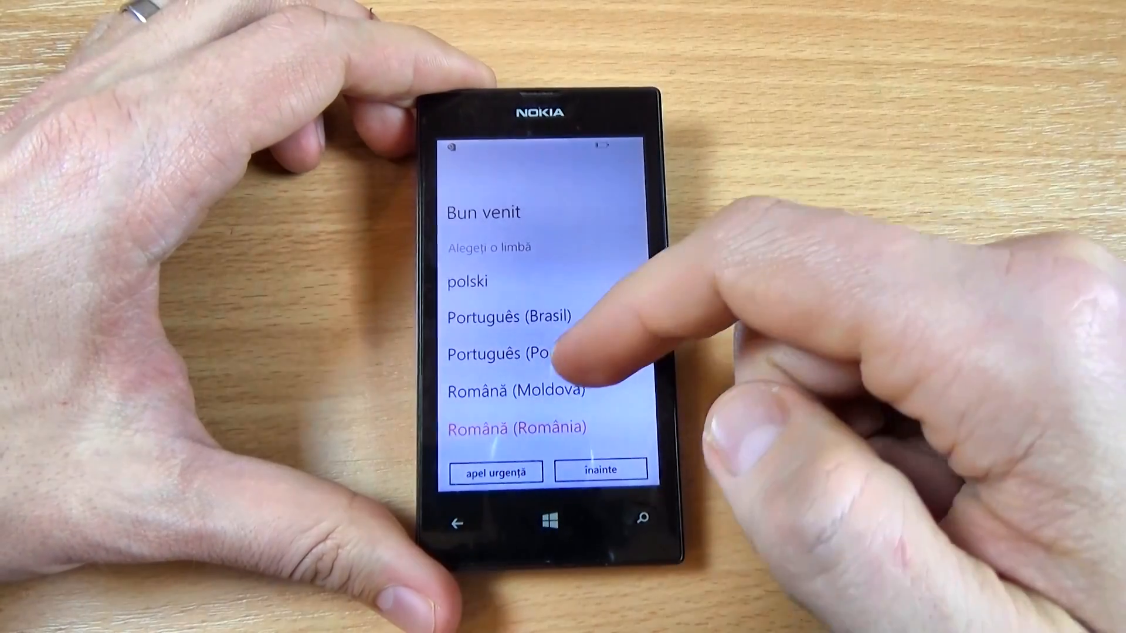
Scroll the welcome-screen language list down to svenska, Tiếng Việt, Türkçe and Ελληνικά.
scroll(down, 3)
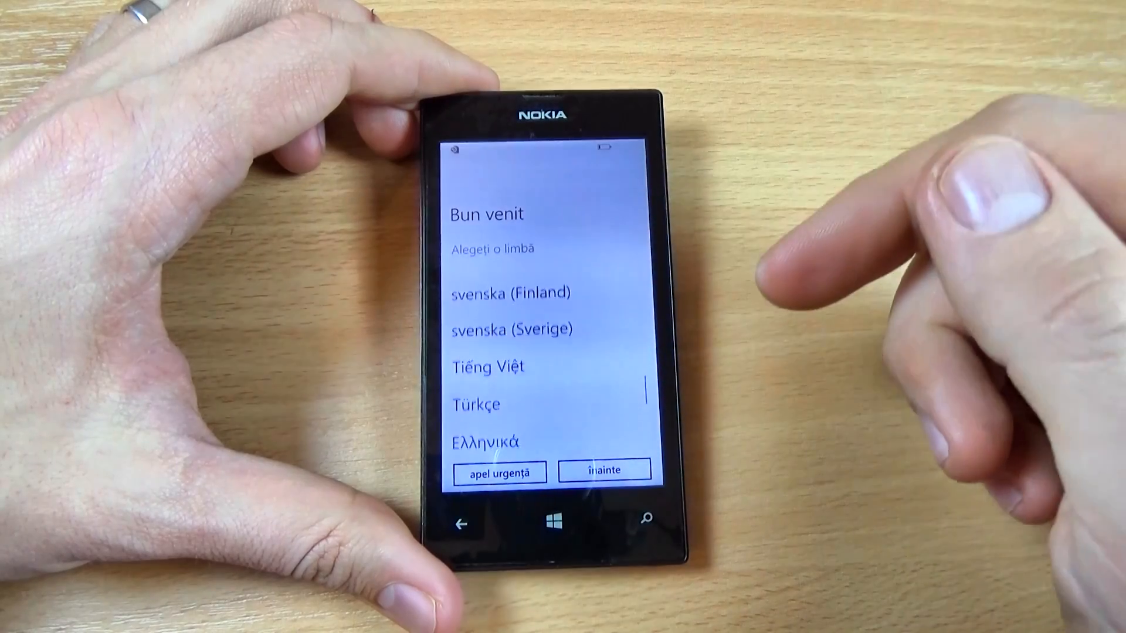